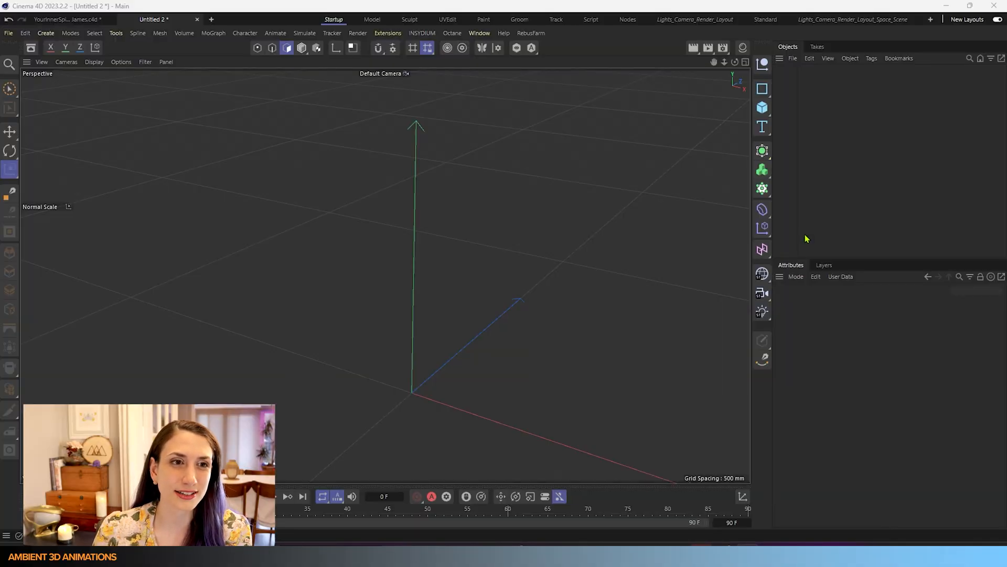
pyautogui.moveTo(102, 70)
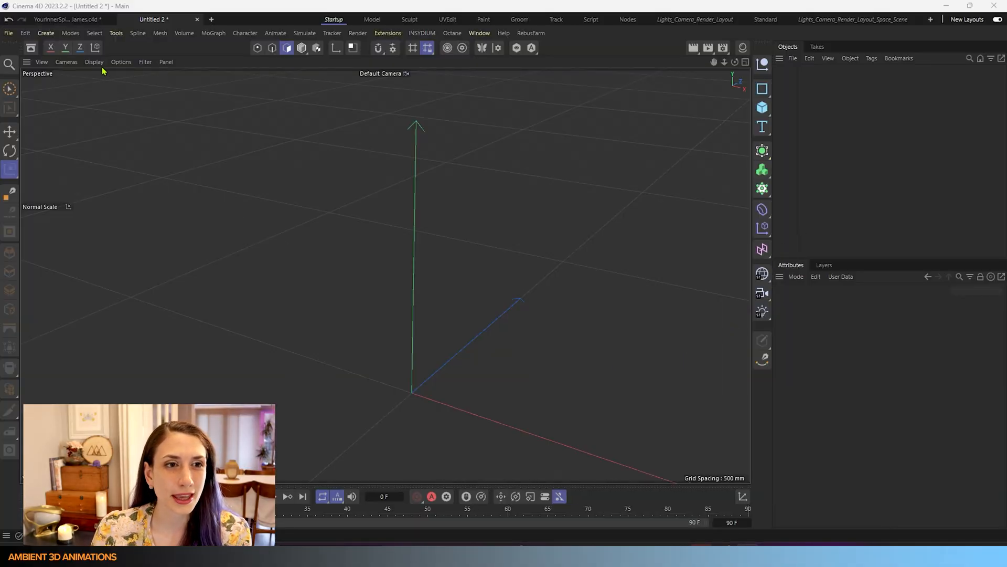
# Step: Add a Plane primitive with 4000 mm sides and 10 by 10 segments
pyautogui.click(93, 62)
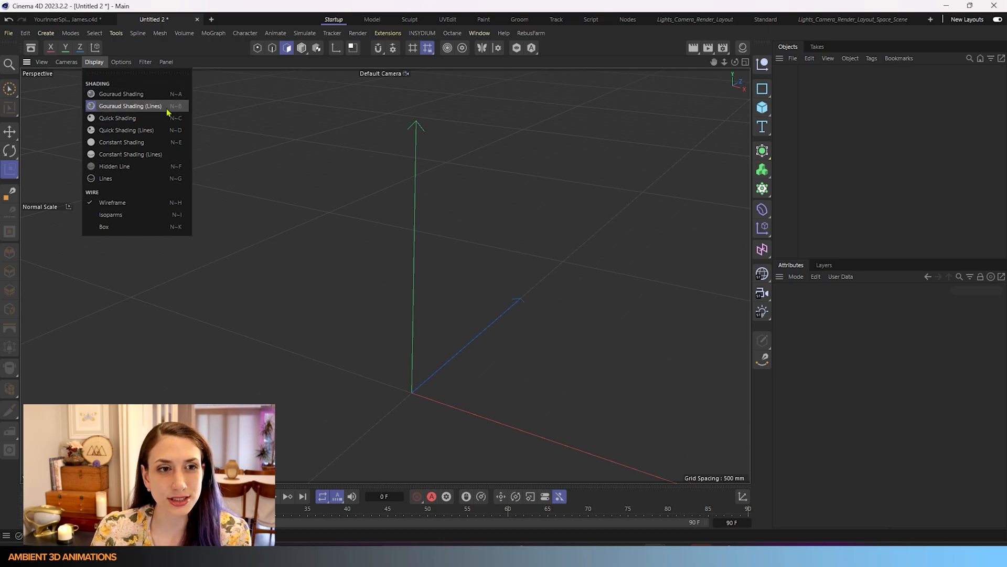
pyautogui.moveTo(118, 117)
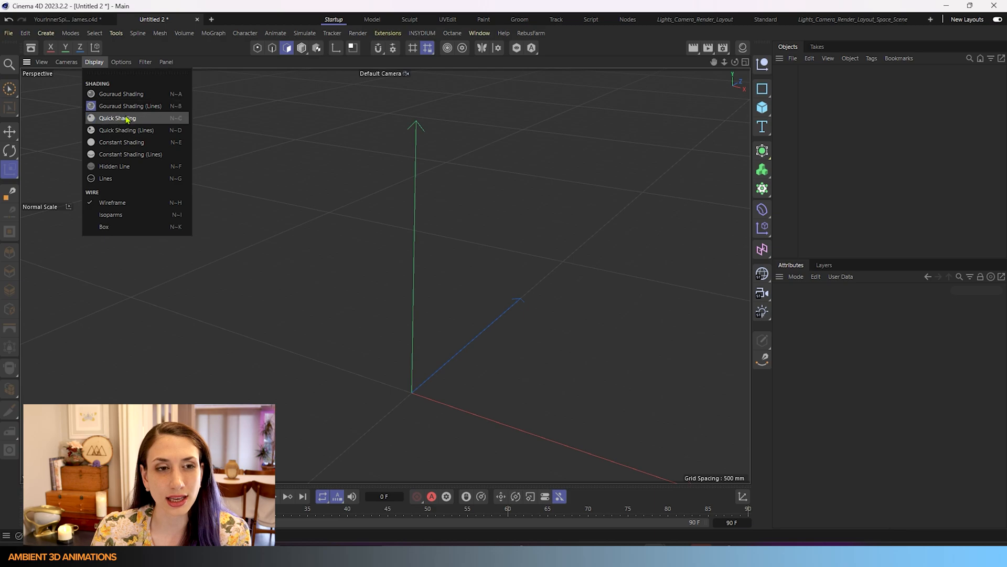
pyautogui.moveTo(139, 105)
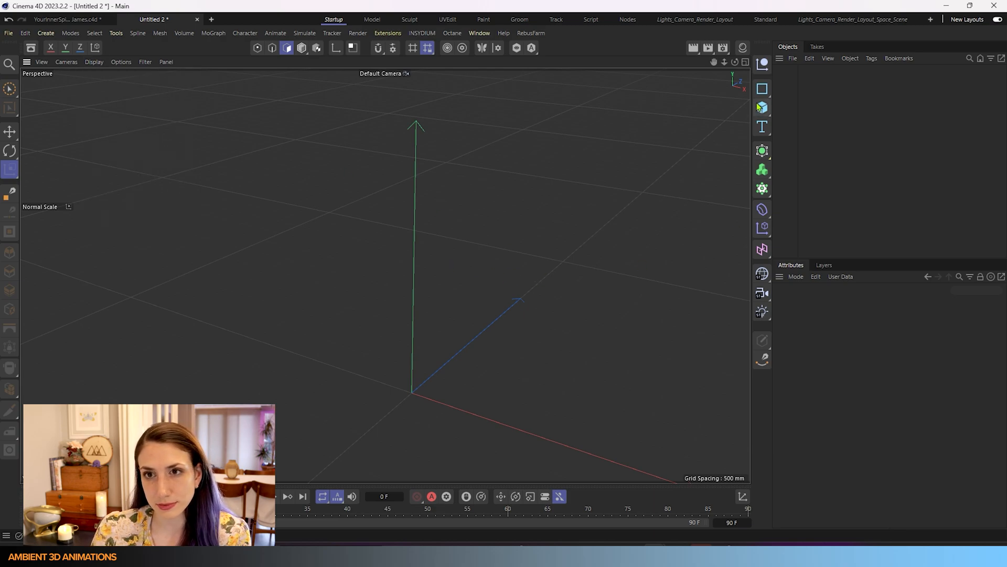
pyautogui.click(761, 107)
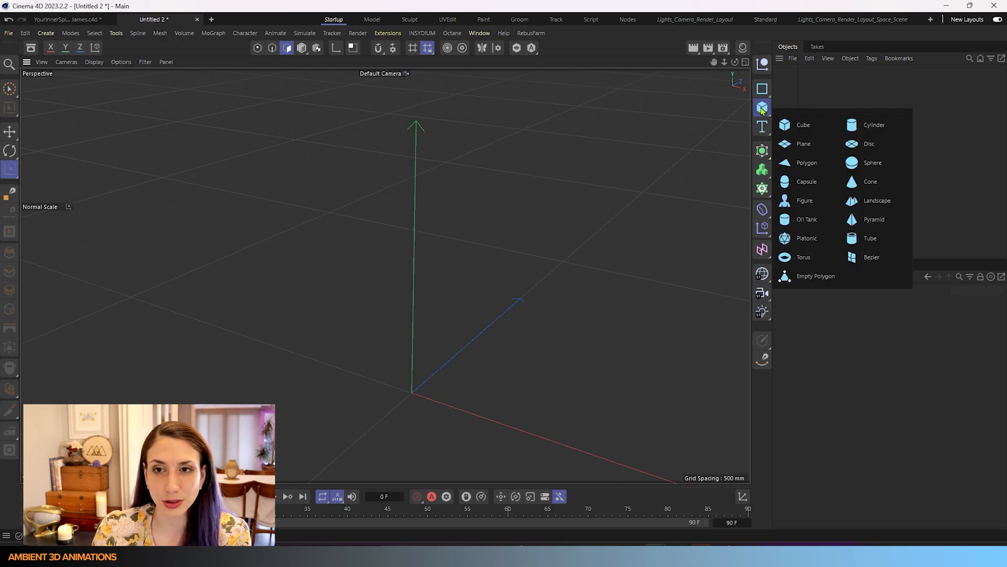
pyautogui.moveTo(803, 144)
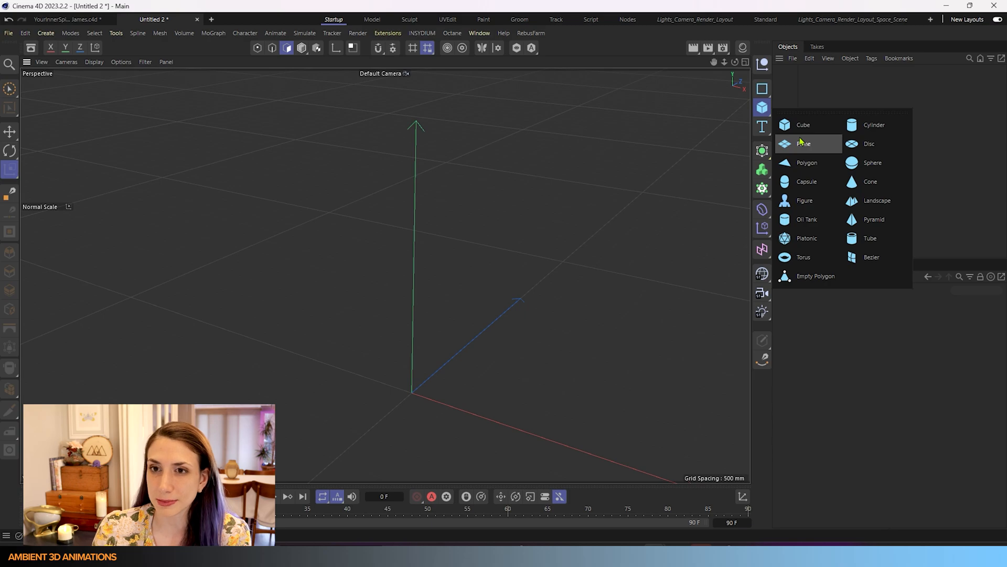
pyautogui.moveTo(800, 145)
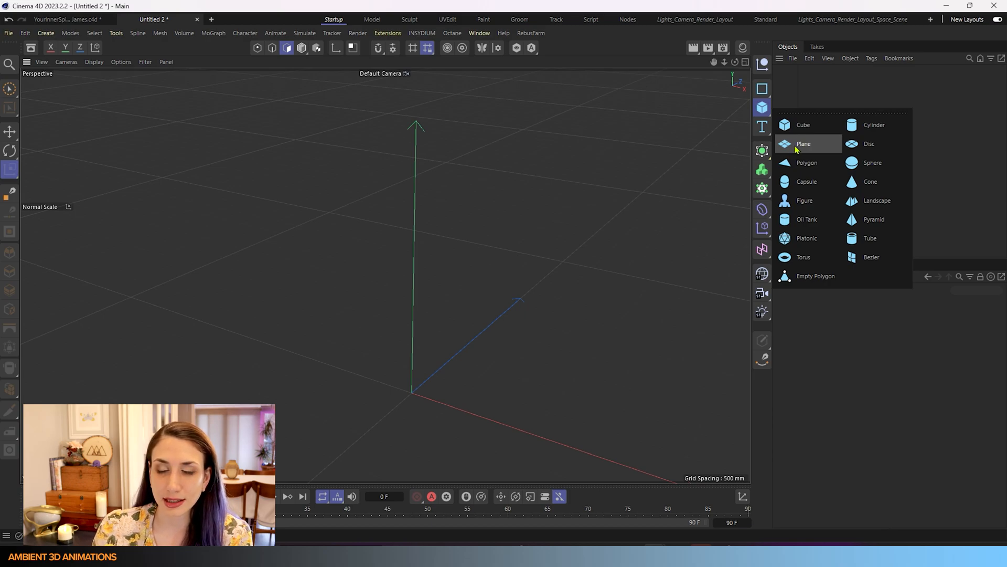
pyautogui.click(803, 144)
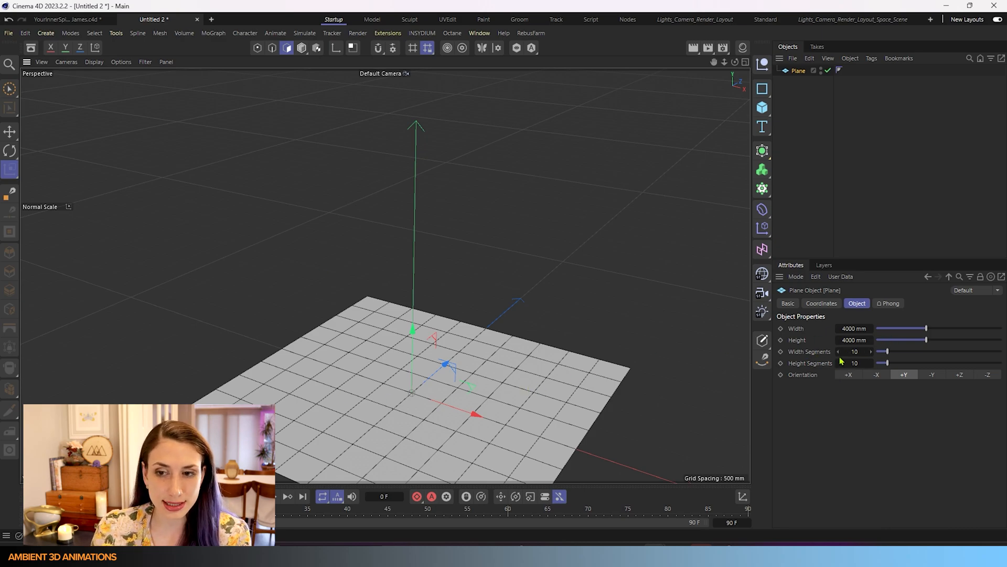
pyautogui.moveTo(861, 360)
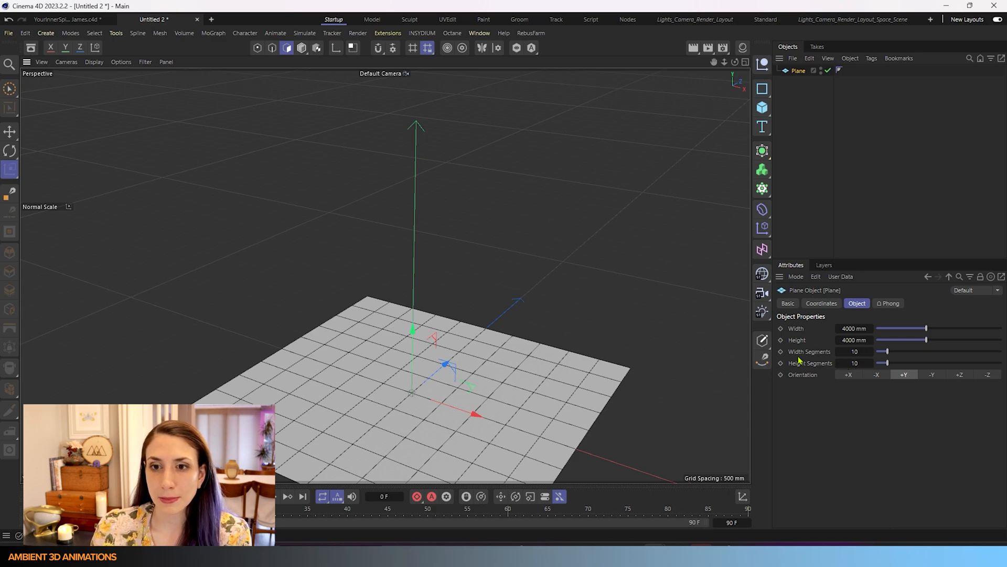
pyautogui.moveTo(762, 340)
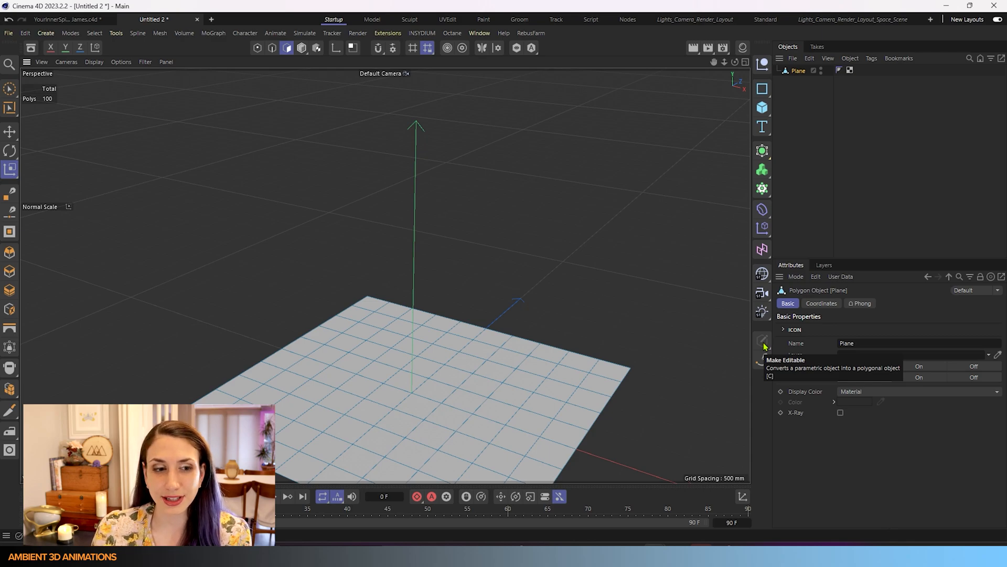
pyautogui.moveTo(347, 218)
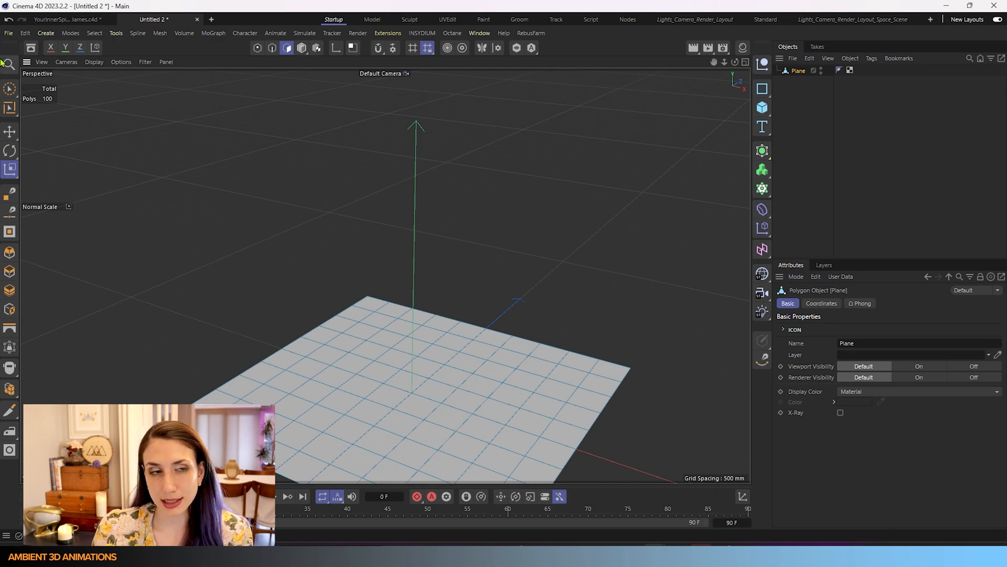
# Step: Switch to Polygon mode so the plane's faces can be selected
pyautogui.click(286, 47)
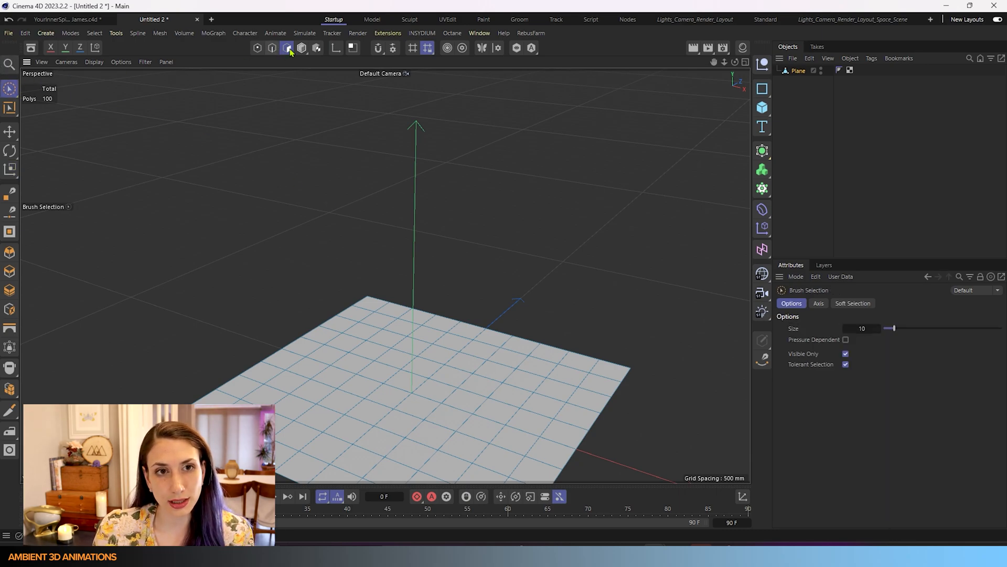
pyautogui.moveTo(287, 47)
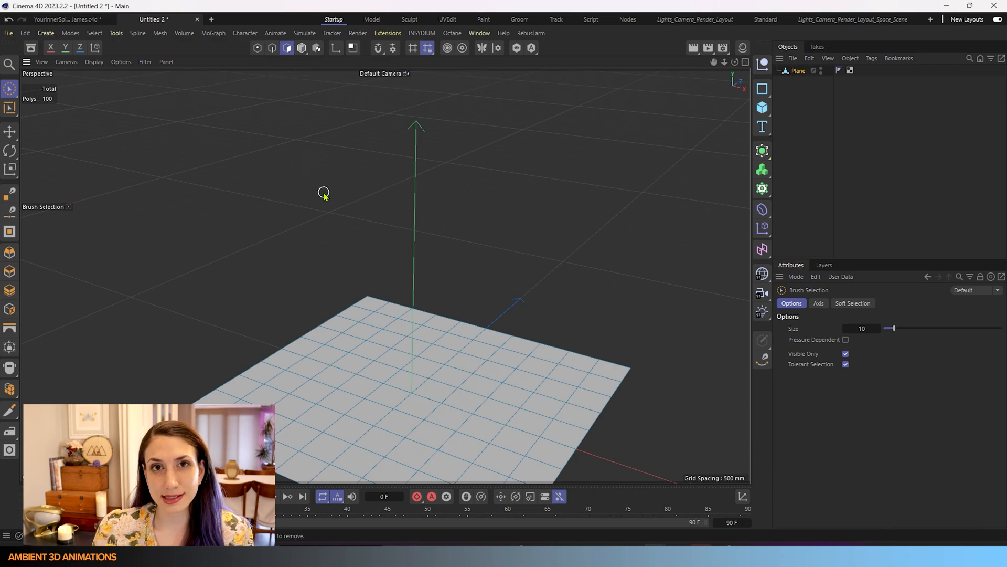
pyautogui.moveTo(339, 214)
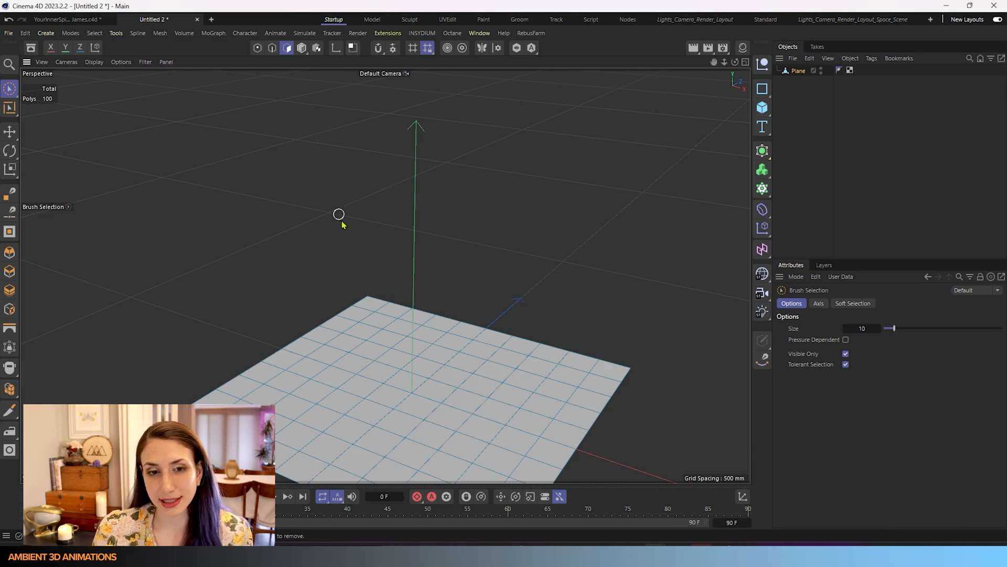
# Step: Brush-select a small four-polygon patch on the plane
pyautogui.click(382, 331)
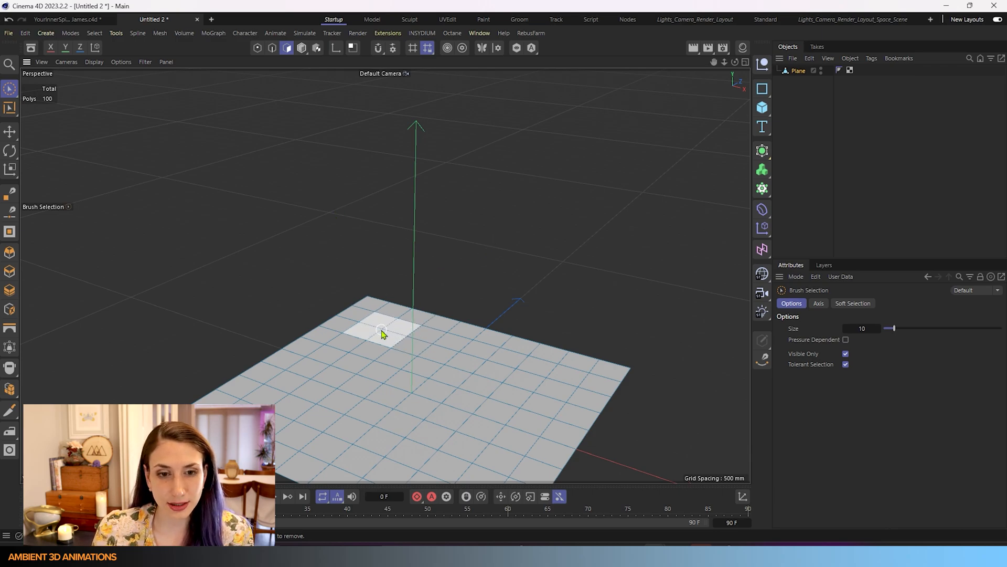
pyautogui.click(382, 328)
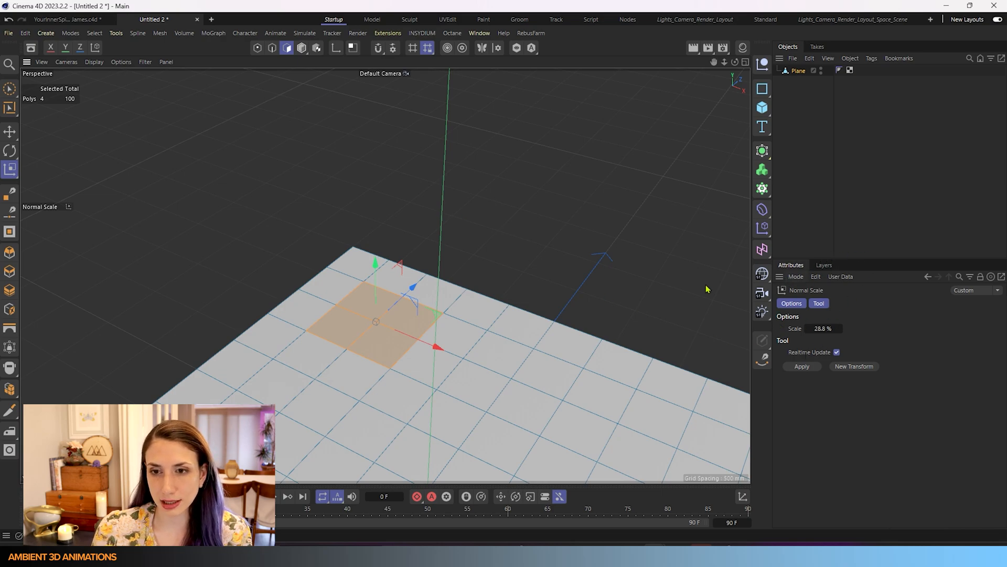
pyautogui.moveTo(446, 193)
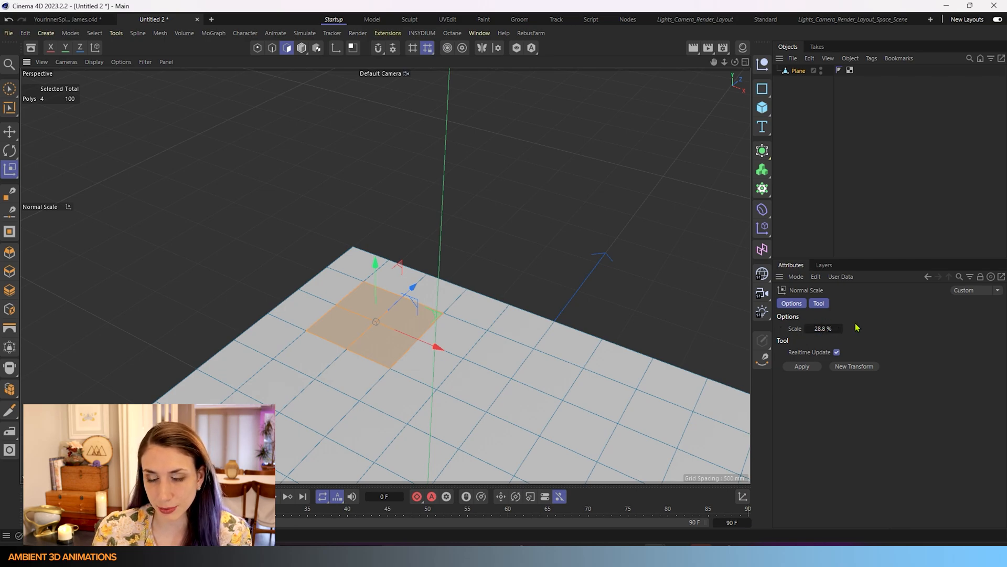
pyautogui.moveTo(805, 356)
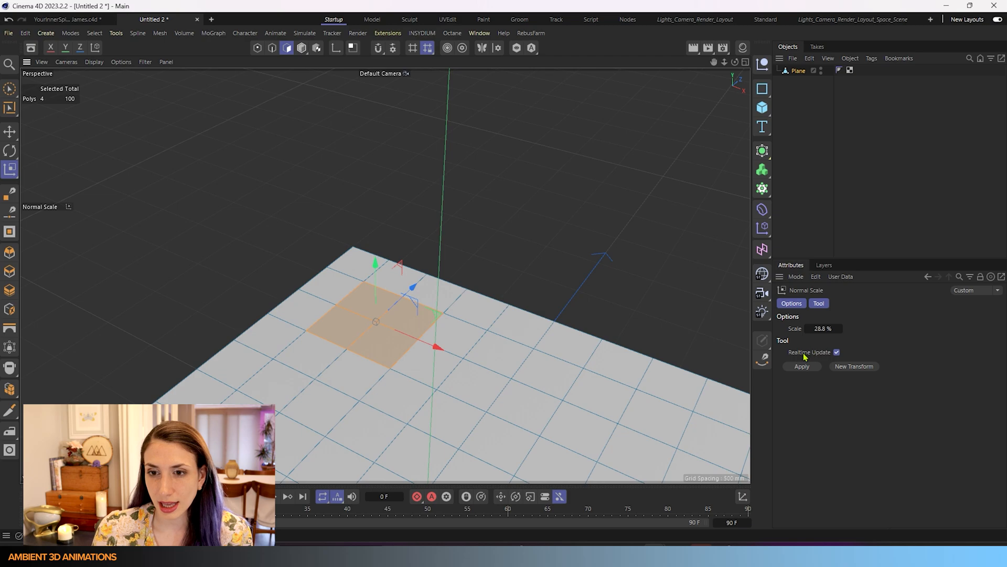
pyautogui.moveTo(809, 356)
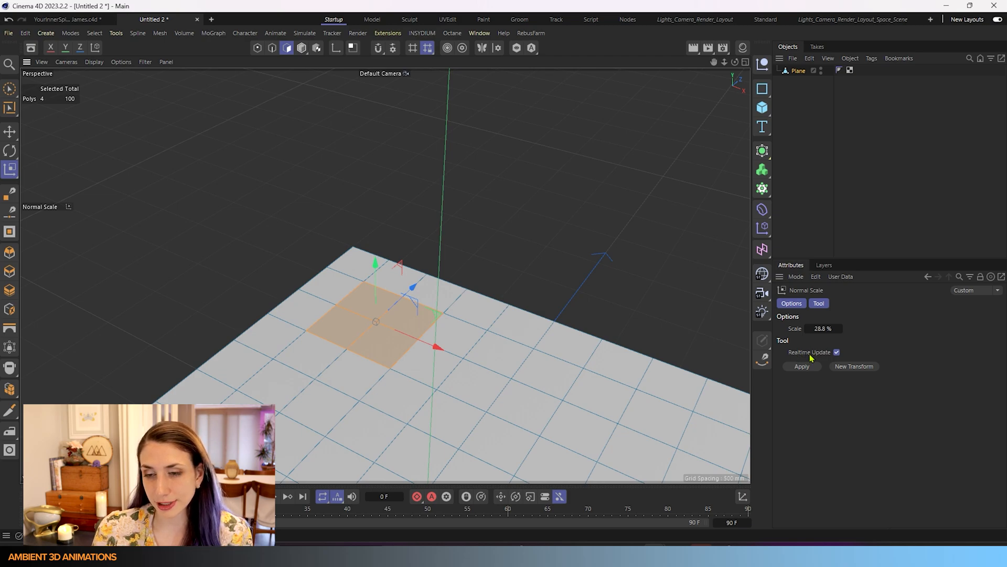
pyautogui.moveTo(828, 355)
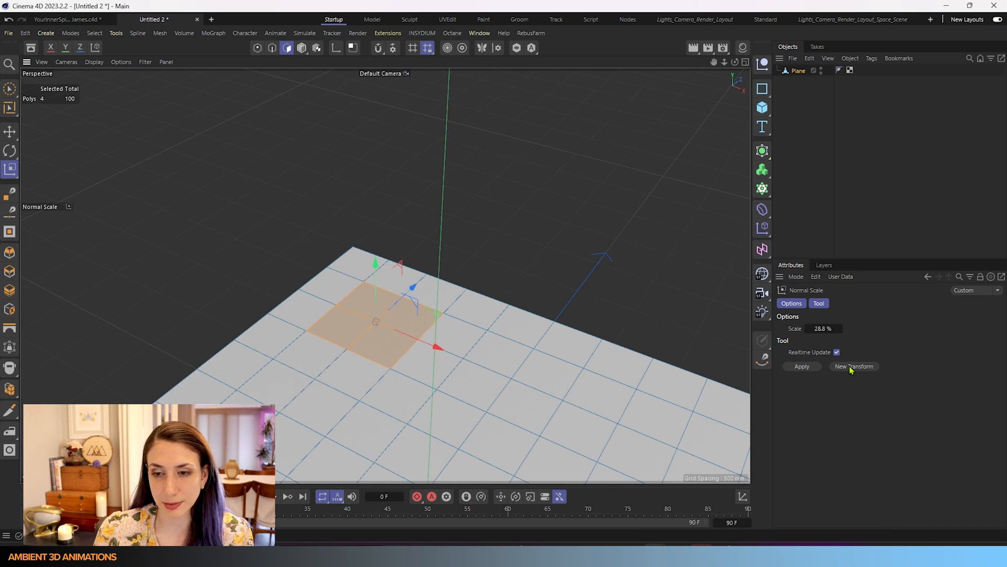
pyautogui.moveTo(932, 352)
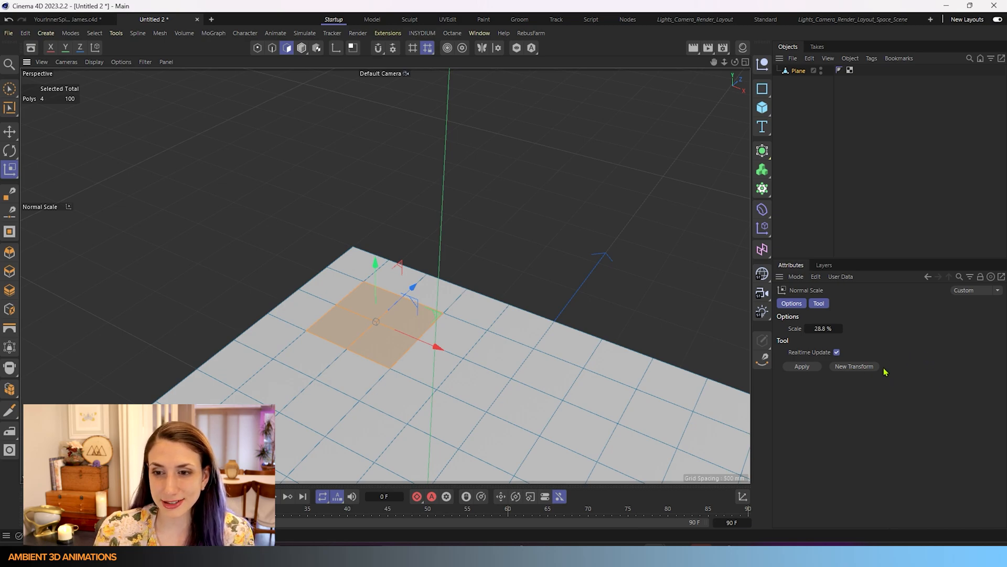
pyautogui.moveTo(922, 375)
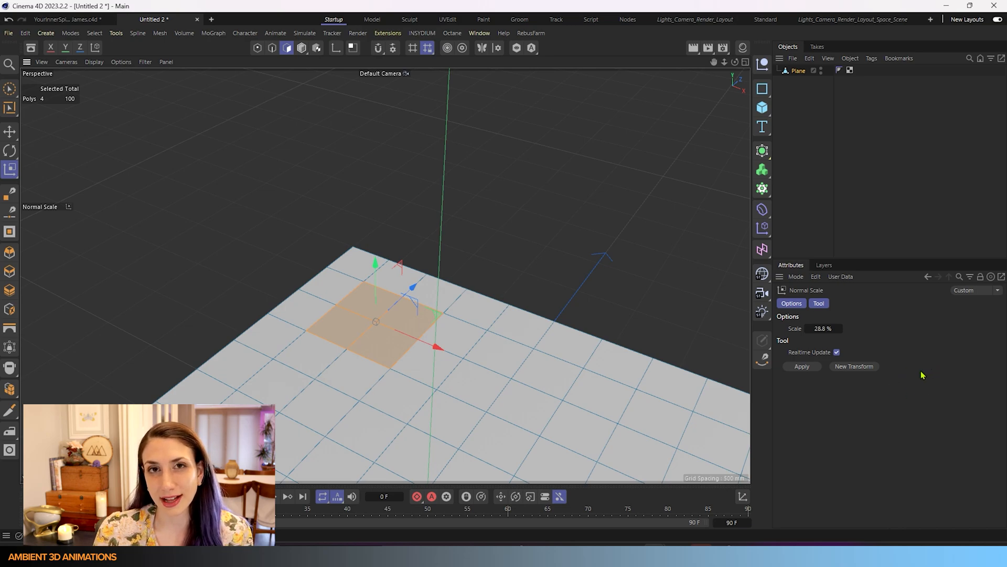
pyautogui.moveTo(920, 353)
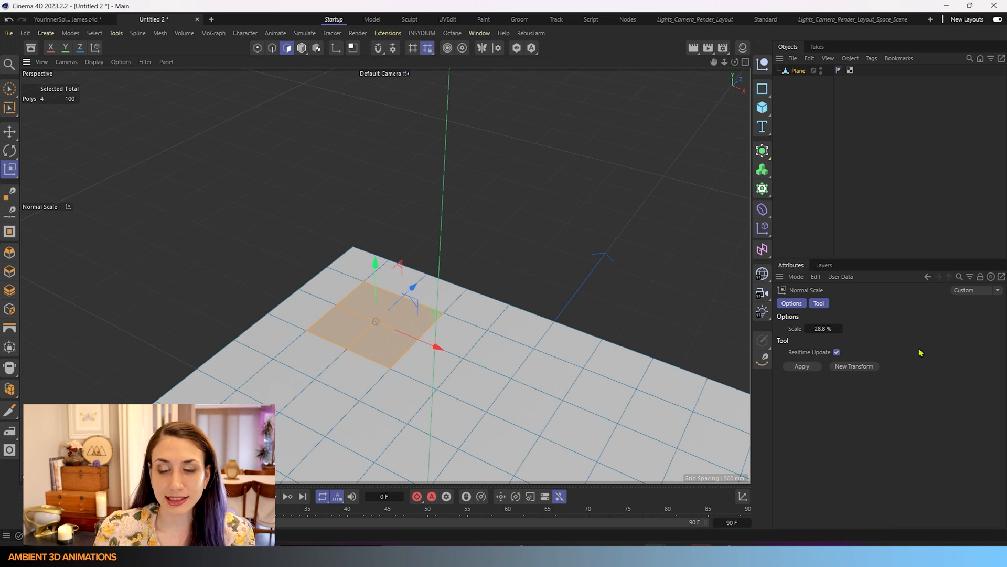
pyautogui.moveTo(917, 376)
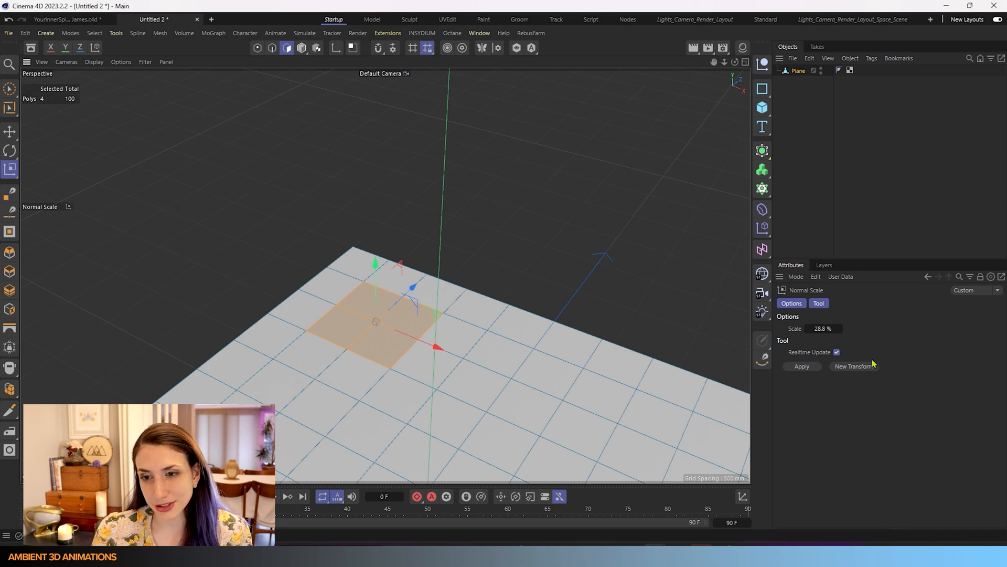
pyautogui.moveTo(867, 378)
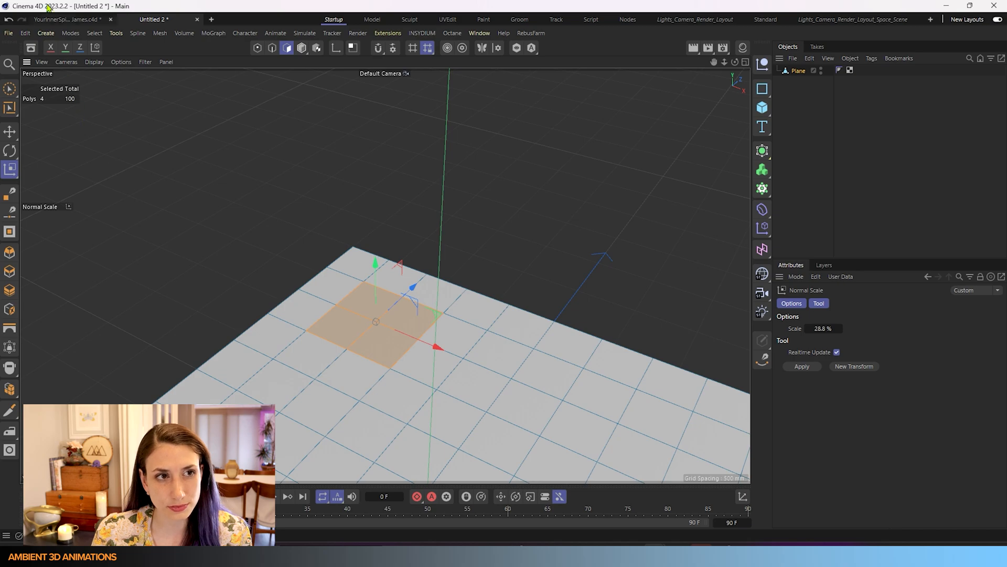
pyautogui.moveTo(49, 18)
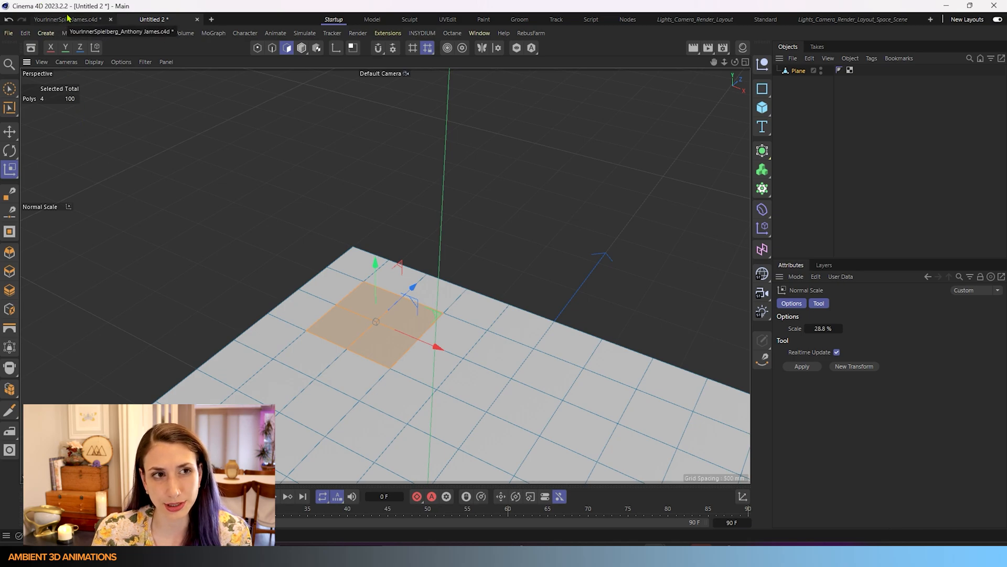
# Step: Set the Normal Scale value of the patch to 50%
pyautogui.click(411, 315)
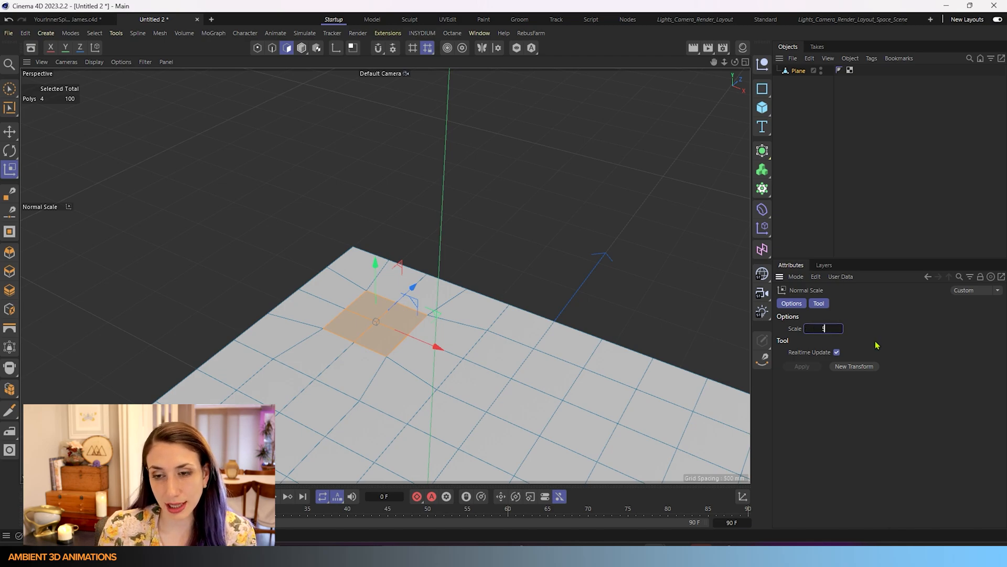
pyautogui.write('50')
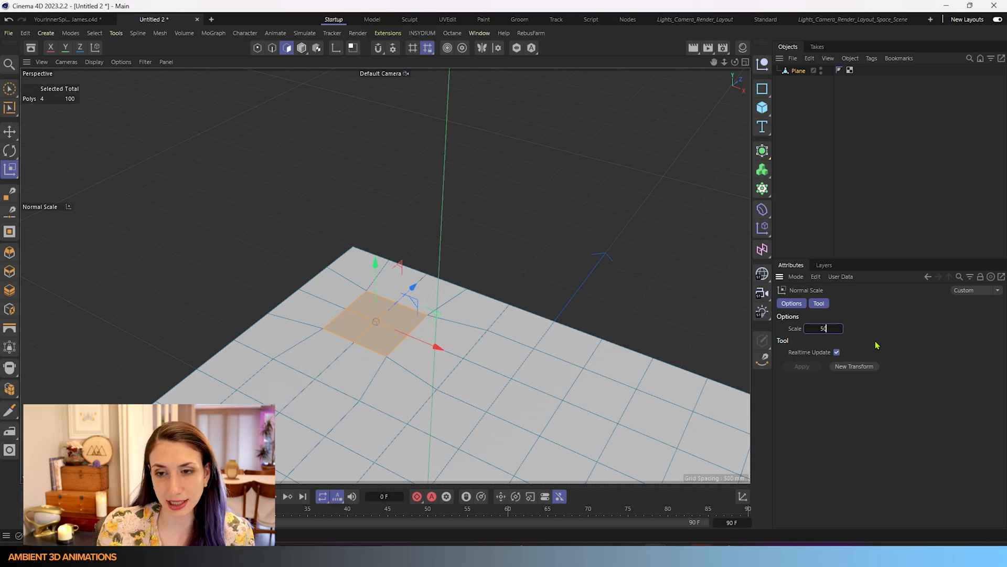
pyautogui.press('Return')
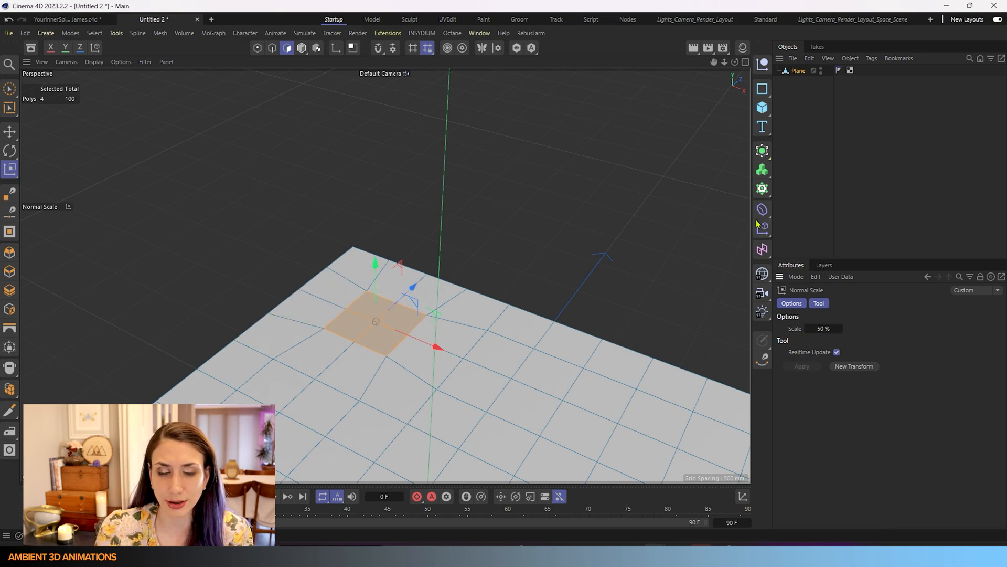
pyautogui.moveTo(594, 288)
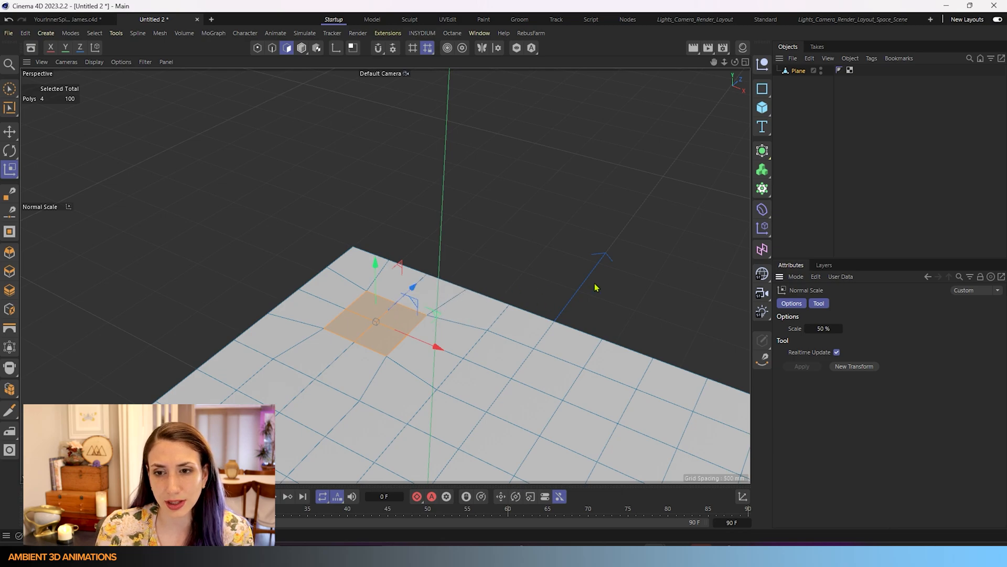
pyautogui.moveTo(446, 242)
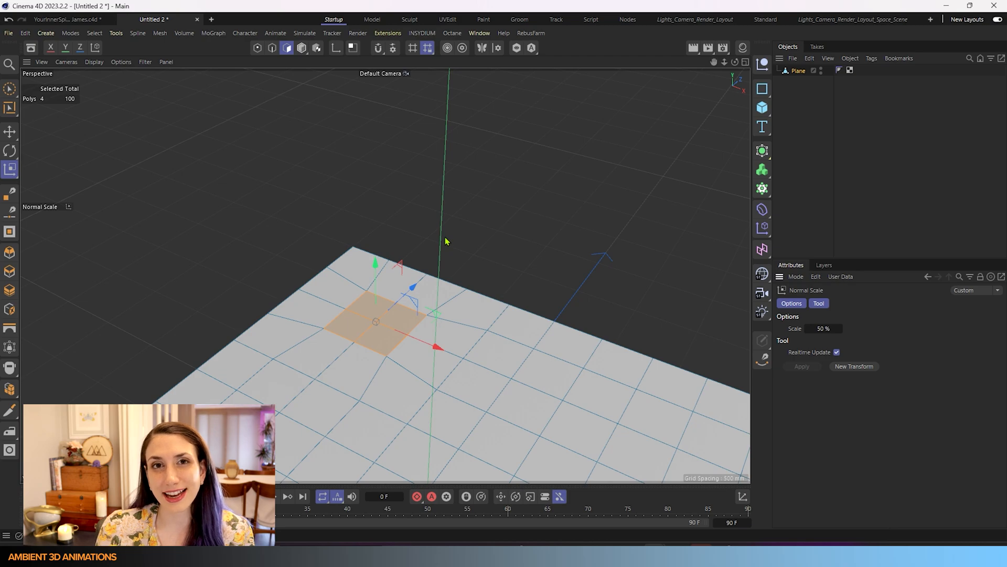
pyautogui.moveTo(406, 254)
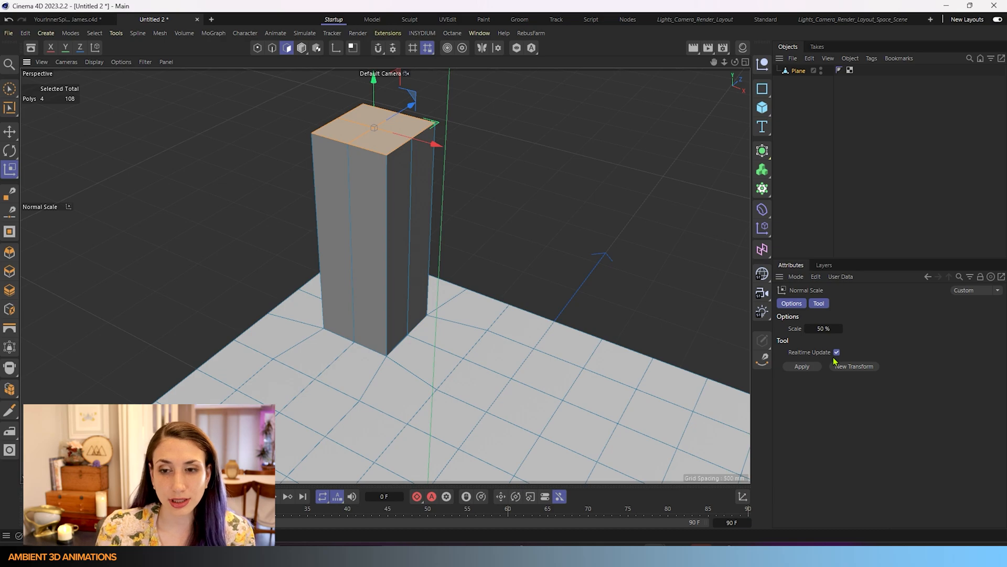
pyautogui.moveTo(848, 368)
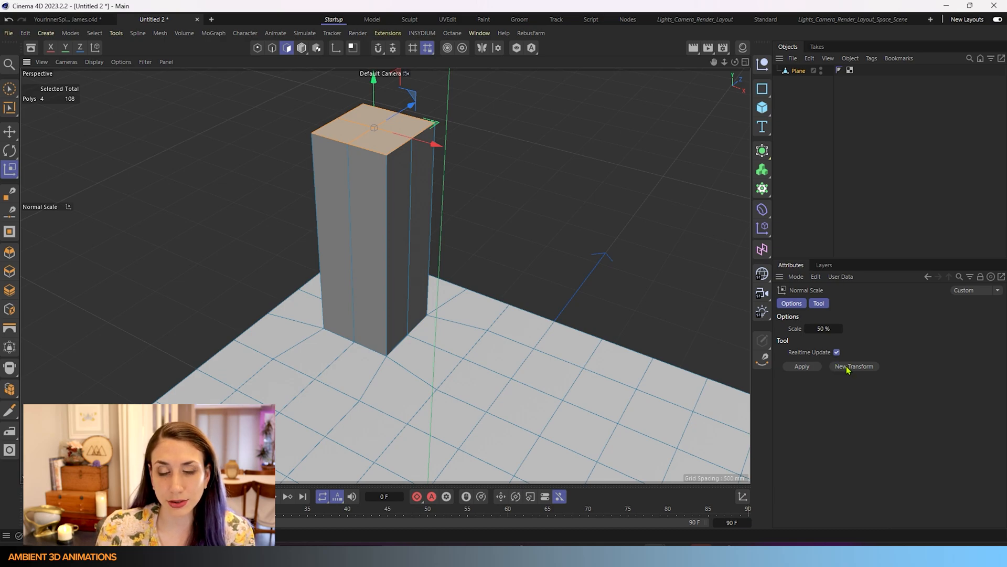
# Step: Start a new Normal Scale transform on the tower's top face to narrow it
pyautogui.click(801, 366)
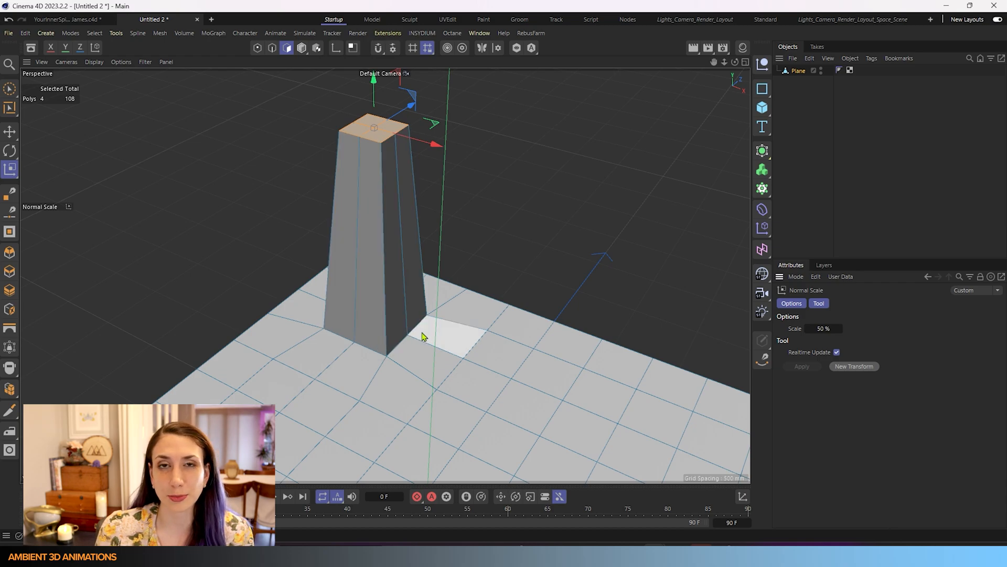
pyautogui.moveTo(424, 334)
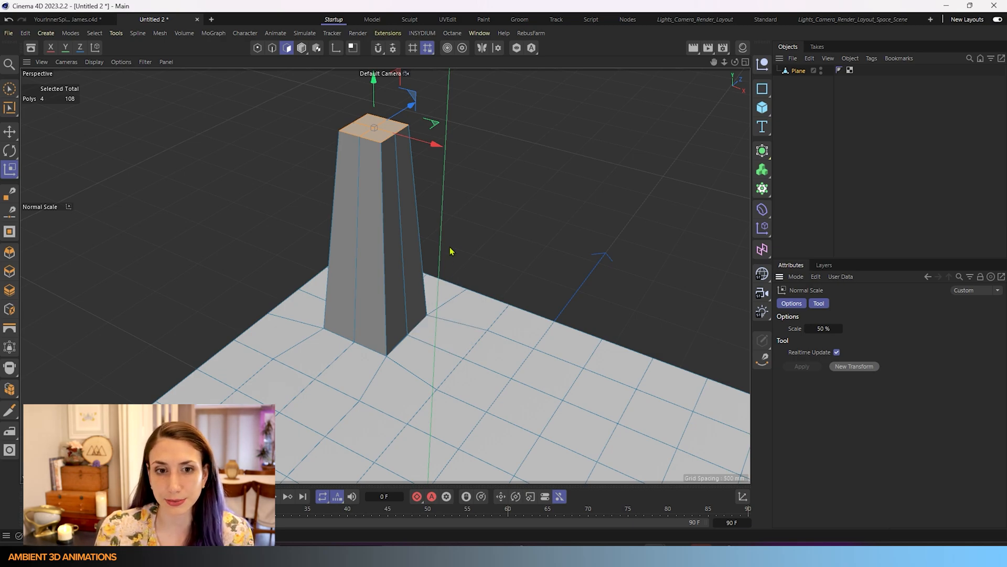
pyautogui.moveTo(864, 384)
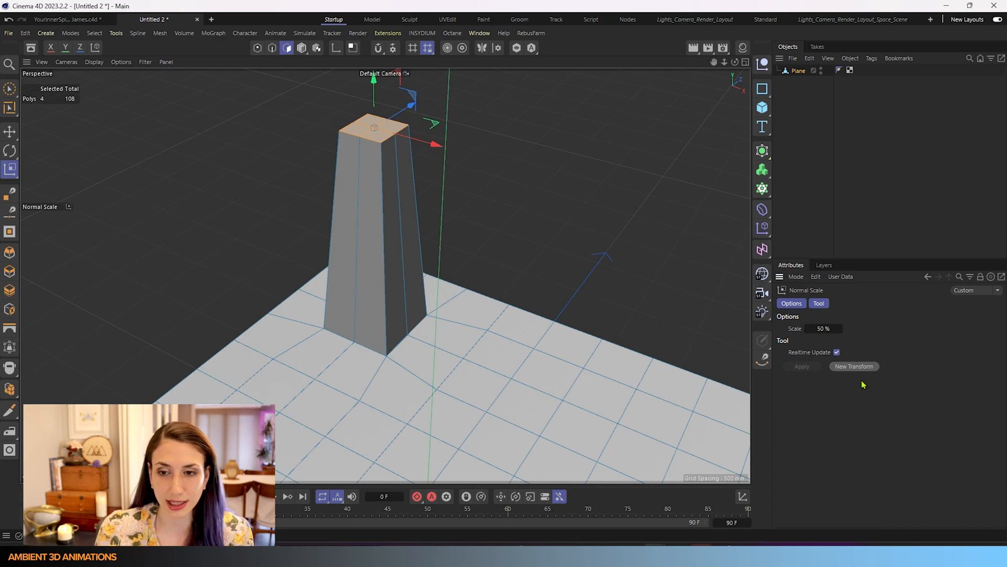